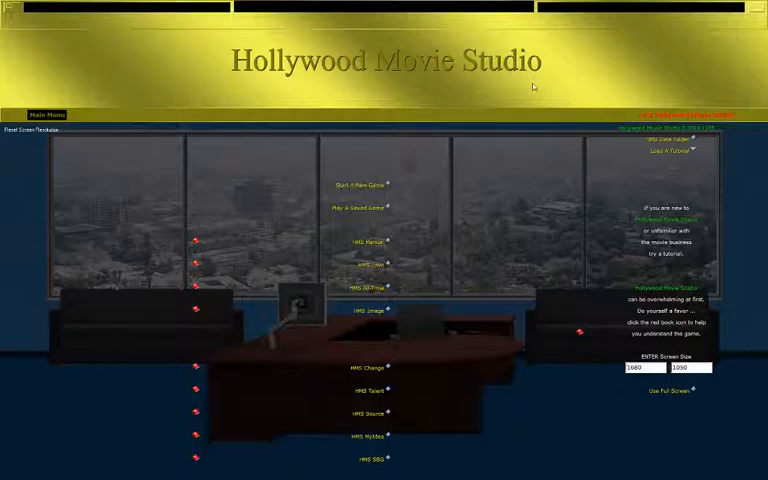
mouse_move(252, 176)
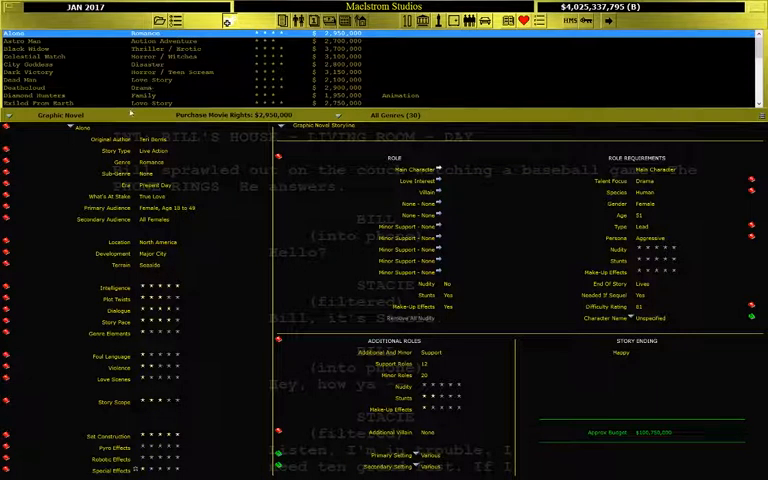
Step: Browse the scripts on offer, comparing a stage play and a TV show script
scroll(down, 3)
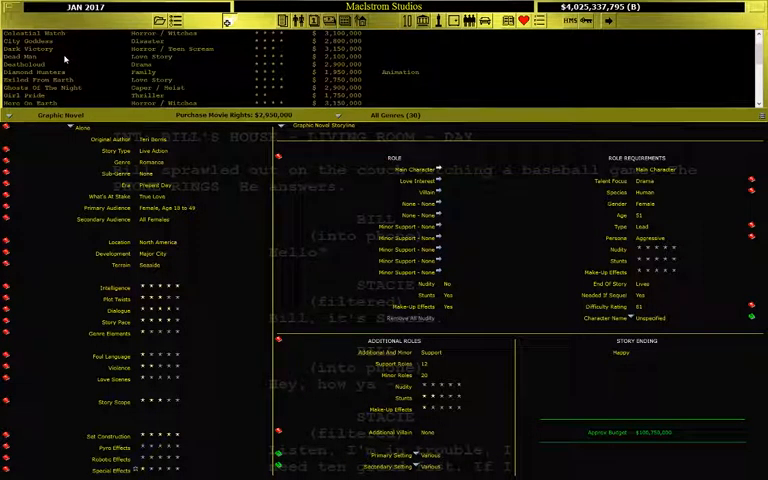
click(30, 58)
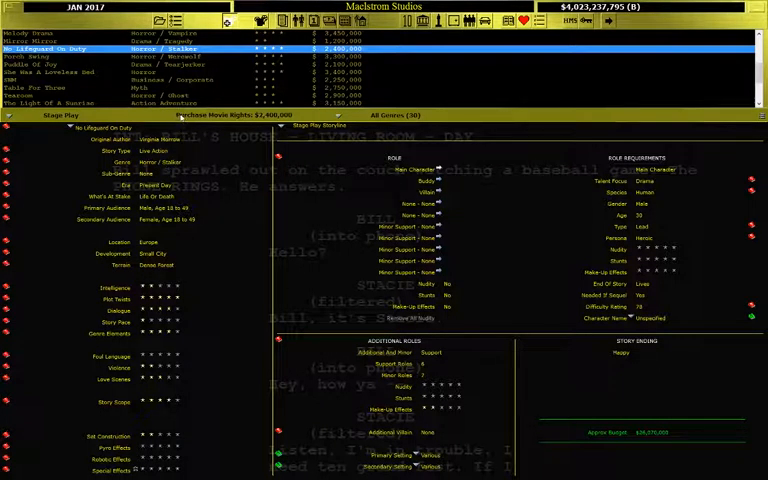
click(150, 72)
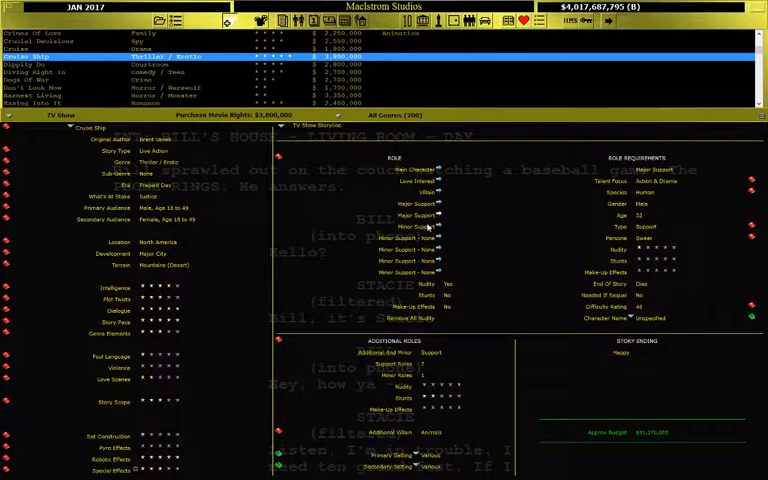
mouse_move(478, 232)
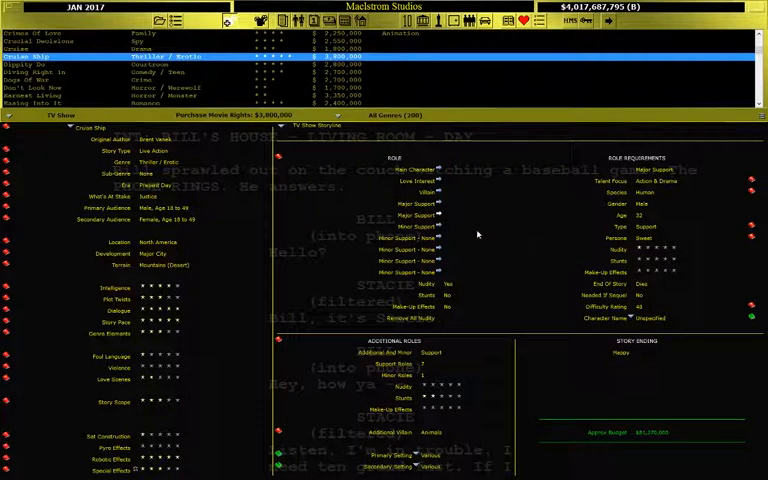
mouse_move(478, 236)
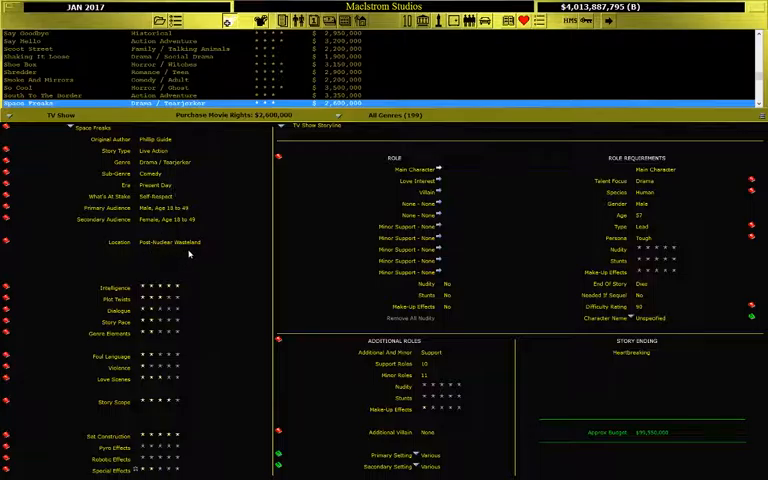
mouse_move(416, 188)
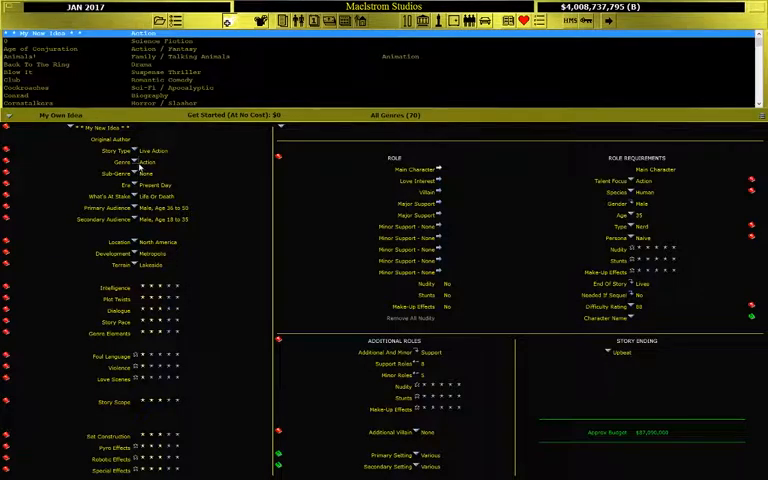
Step: Select one of the studio's own scripts to put into development
click(156, 162)
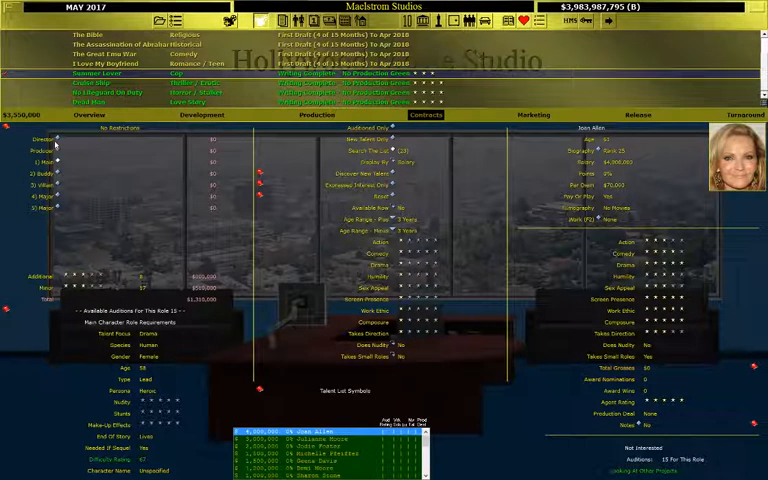
Step: Show the movie's overview with its unfilled cast and crew slots
click(104, 114)
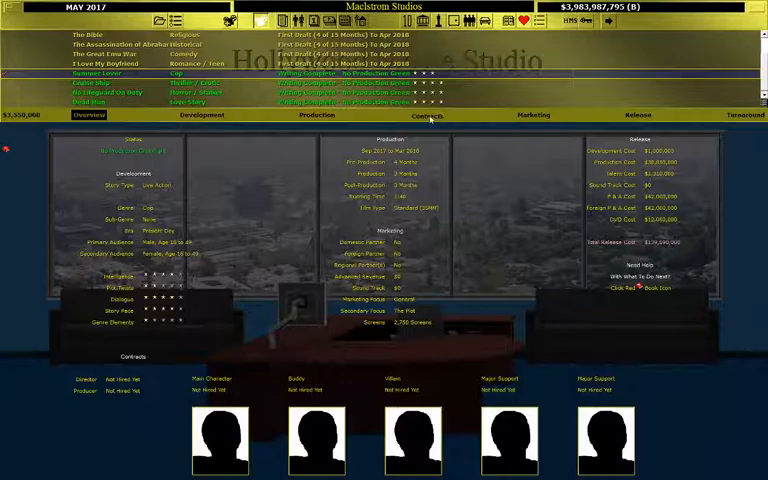
Step: Review the pre-production movie's schedule, quality ratings and budget totals
click(316, 114)
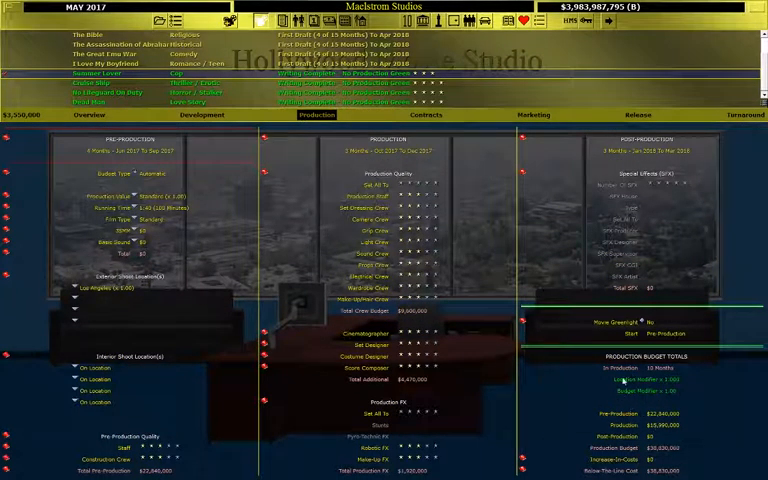
click(424, 114)
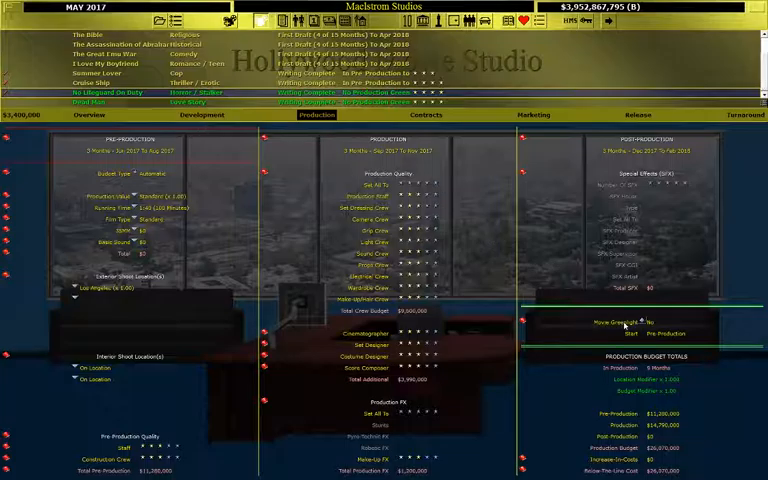
Step: Show the movie's hiring contracts with a director candidate under consideration
click(424, 114)
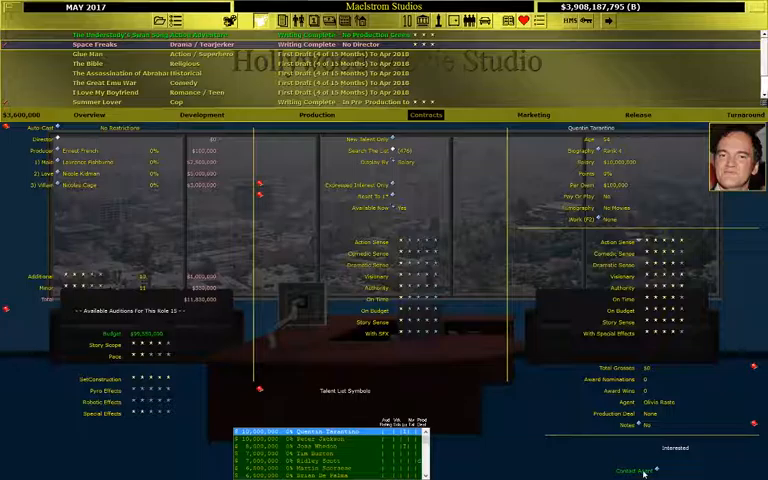
Step: Hire the director, then consider an actor candidate for the next film
click(640, 470)
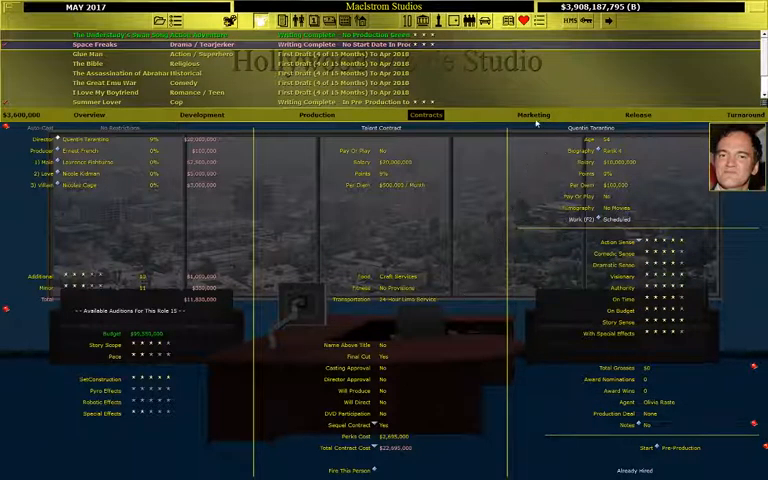
click(534, 114)
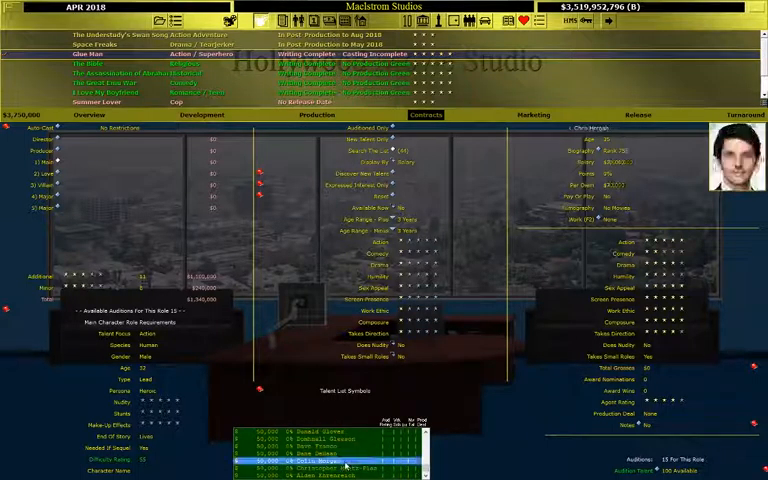
Step: Hire the actress, then show the film's release and marketing cost breakdown
click(330, 464)
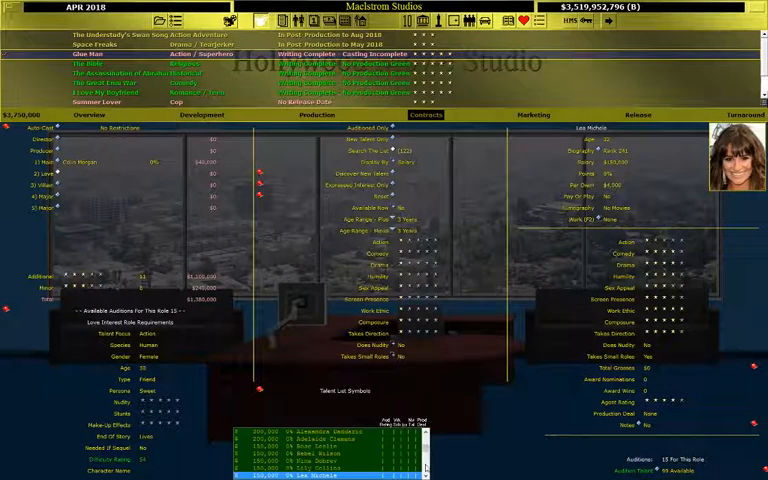
click(532, 114)
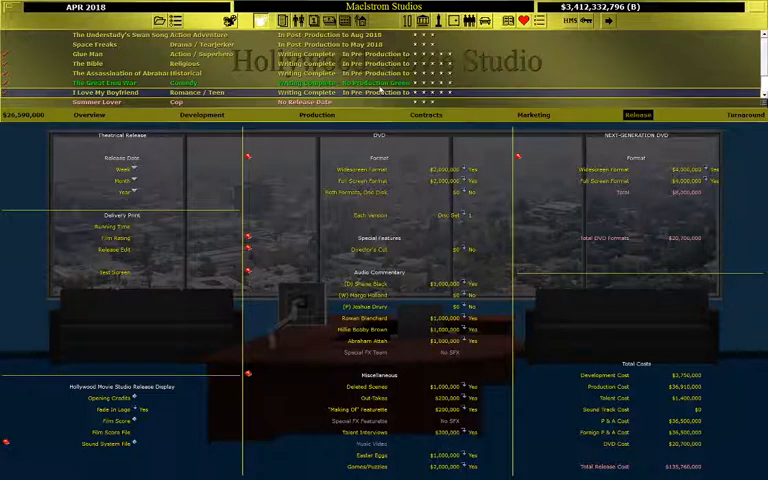
Step: Check production and contracts, then show the month-by-month release schedule
click(316, 116)
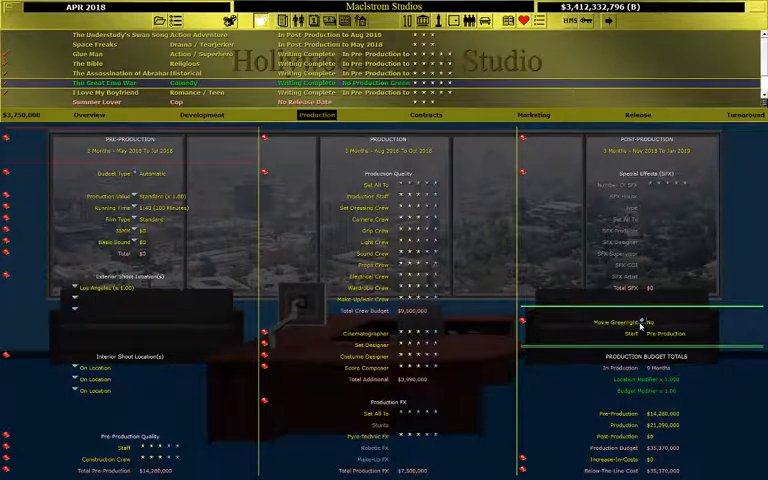
click(424, 116)
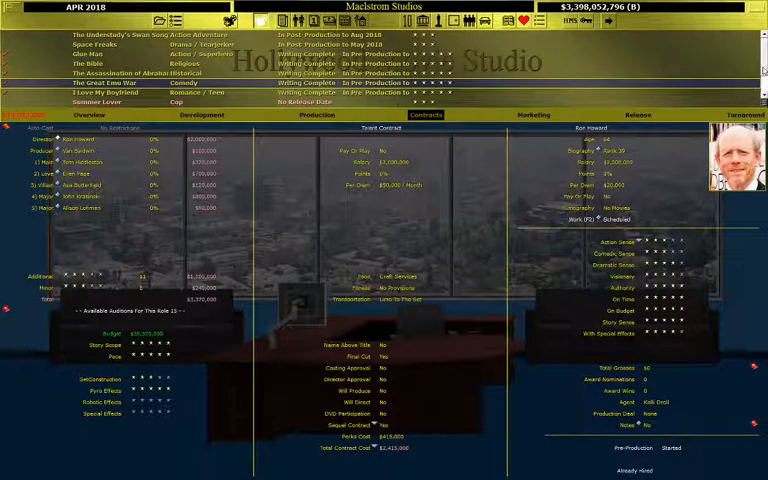
click(660, 114)
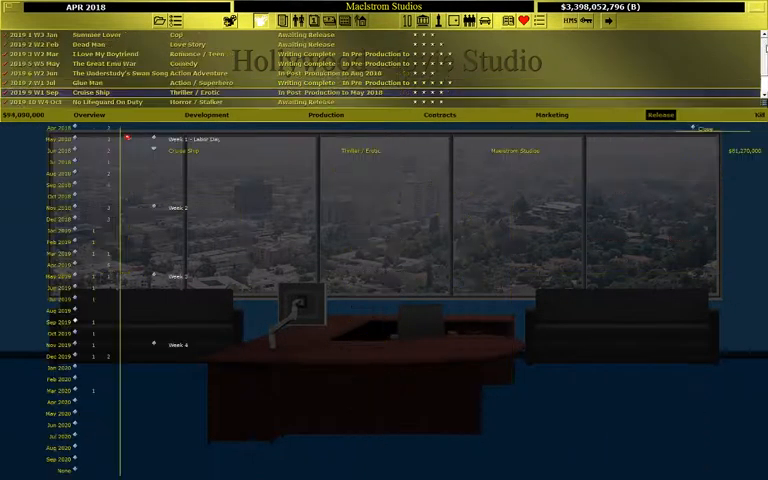
Step: Scroll through the finished script's role and story requirements
scroll(down, 3)
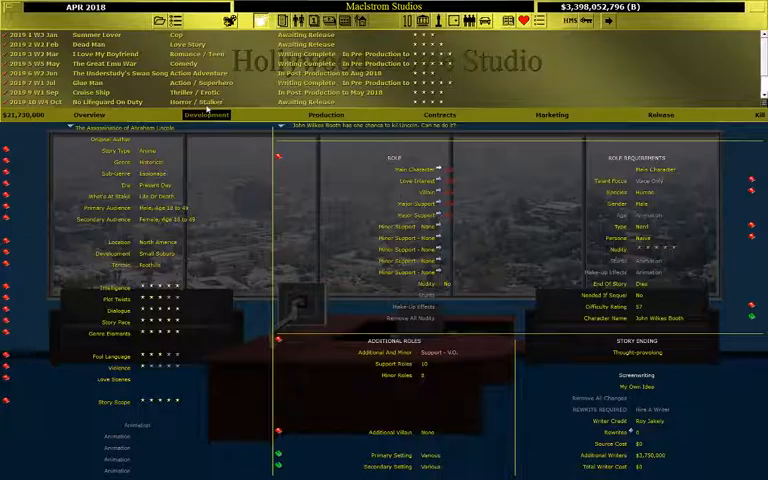
scroll(down, 3)
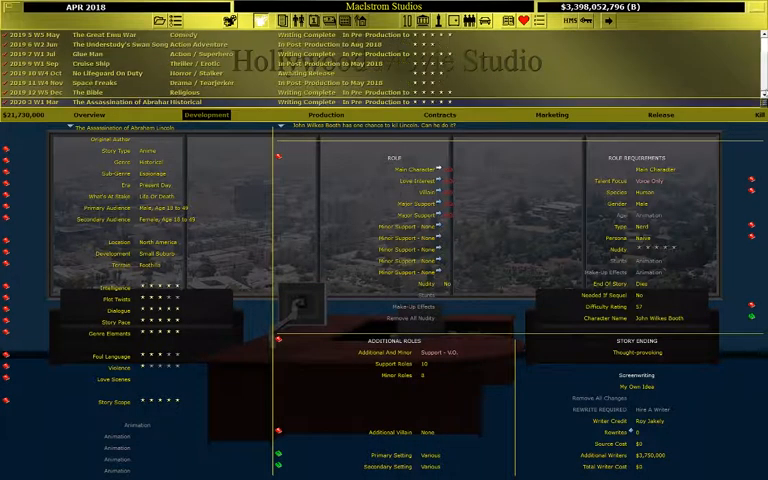